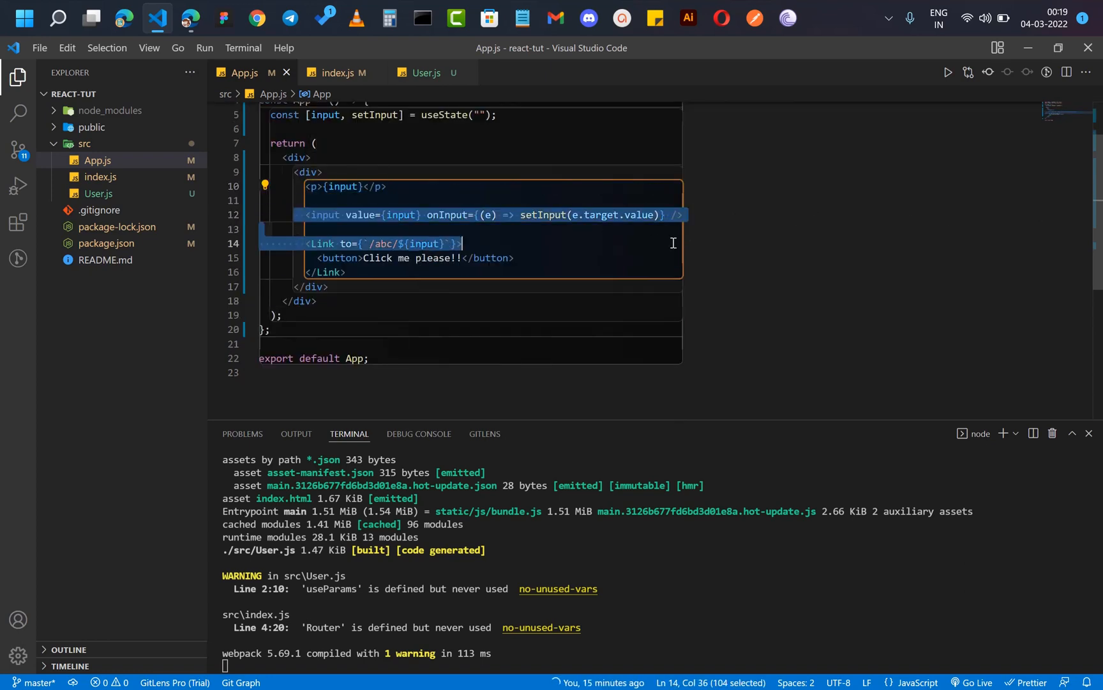
Highlight the input variable in App.js's /abc/ link, then switch to Edge
{"action": "left_click", "coordinate": [394, 228]}
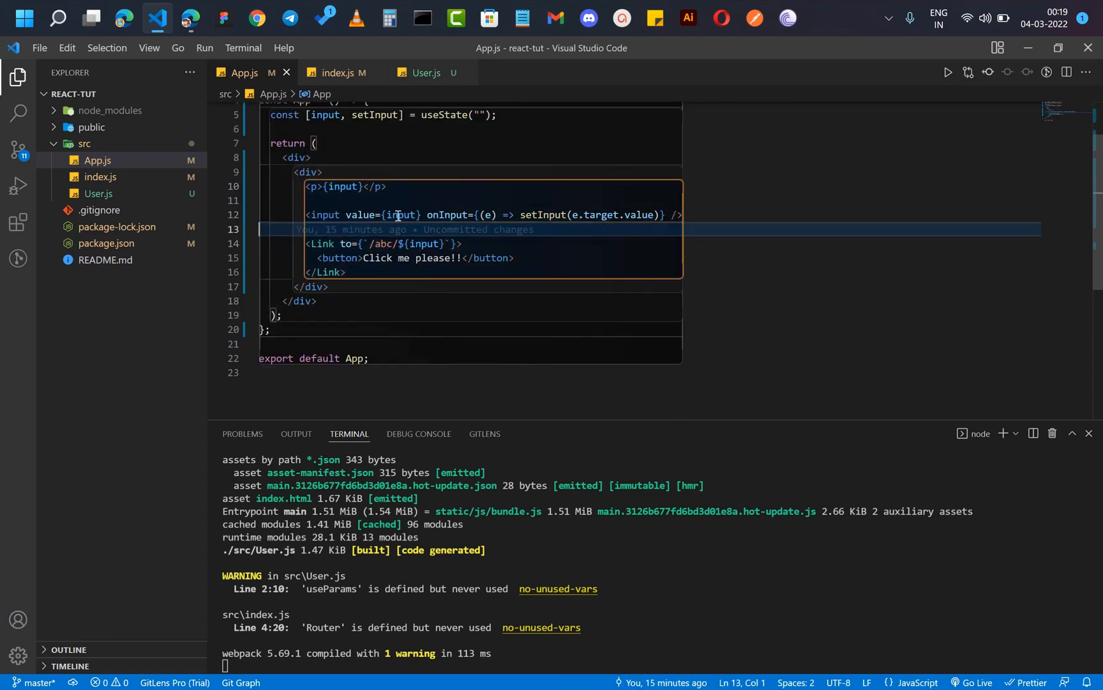
{"action": "double_click", "coordinate": [327, 215]}
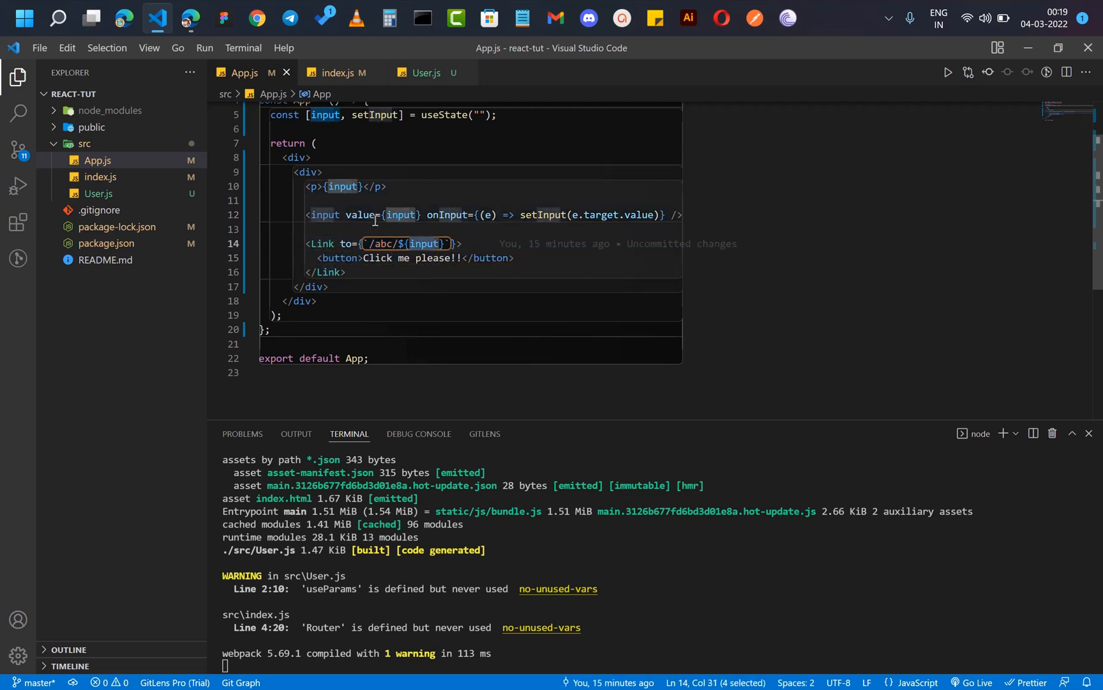
{"action": "mouse_move", "coordinate": [744, 222]}
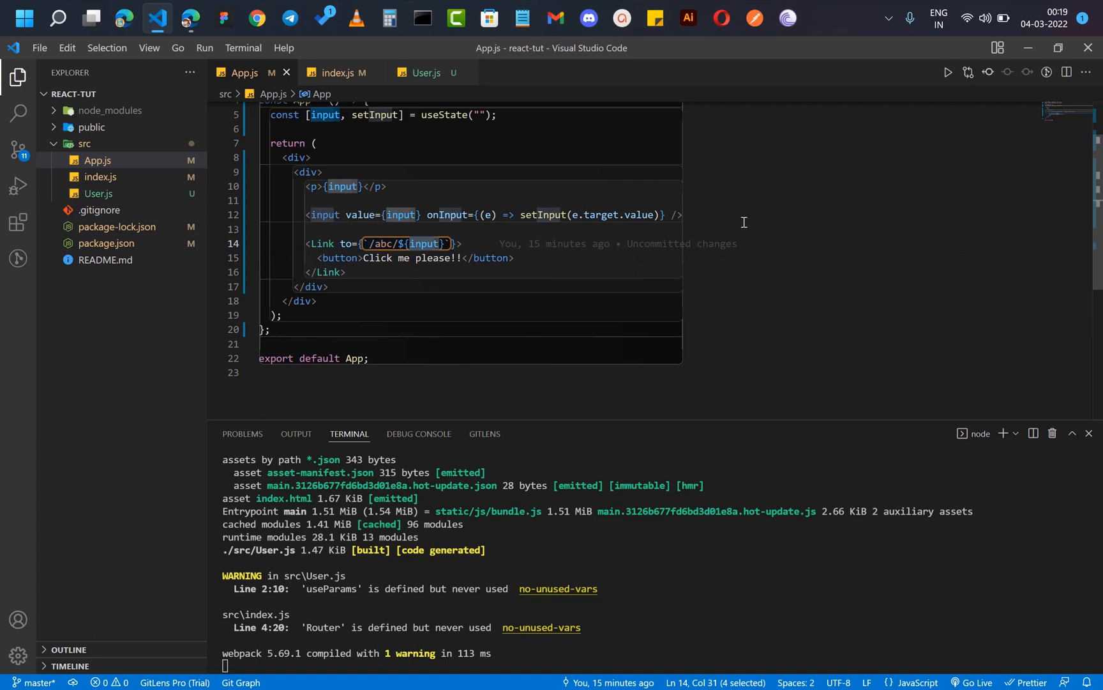
{"action": "left_click", "coordinate": [189, 18]}
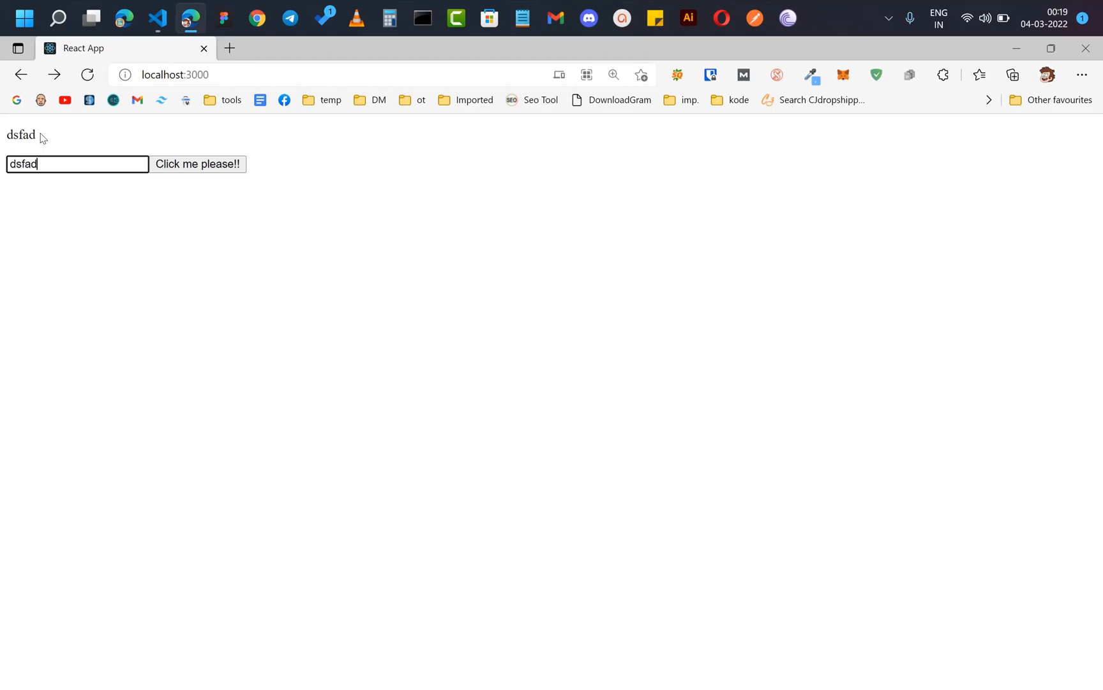
Compare the app showing 'dsfad' with App.js, ending back in the editor
{"action": "left_click", "coordinate": [156, 18]}
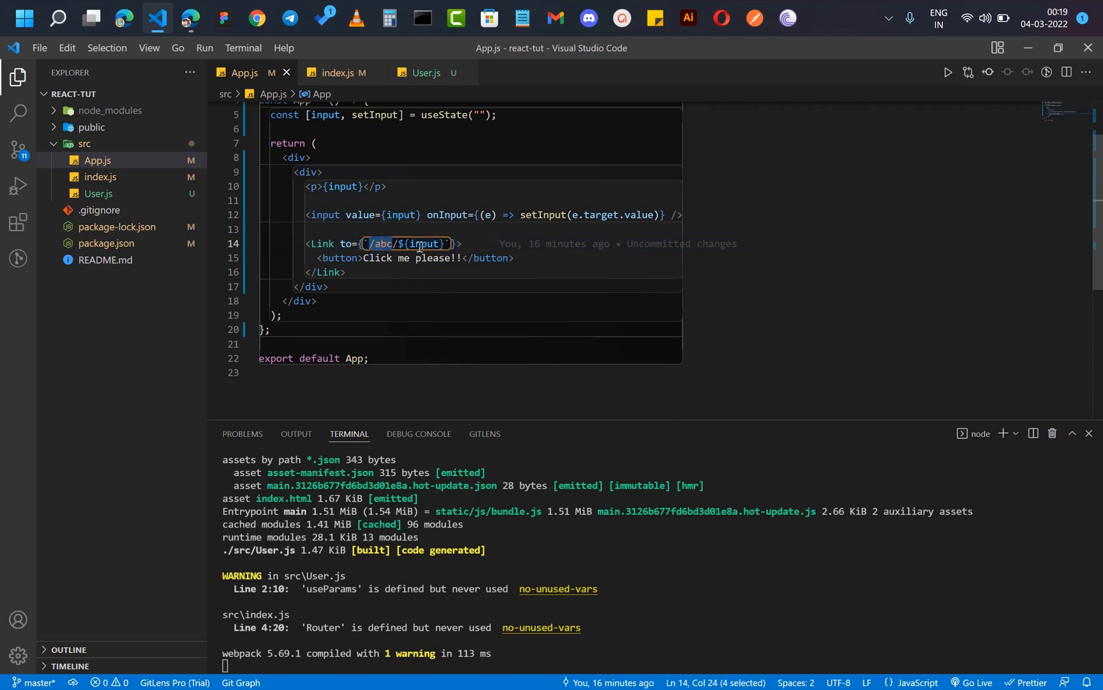
{"action": "left_click", "coordinate": [189, 18]}
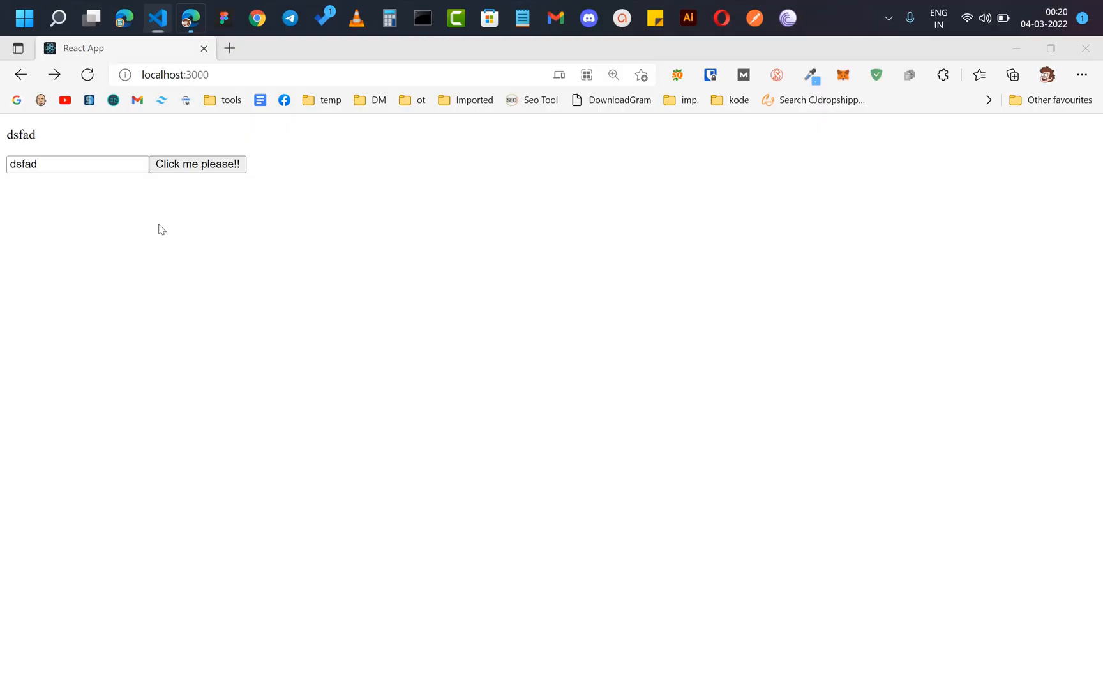
{"action": "left_click", "coordinate": [157, 18]}
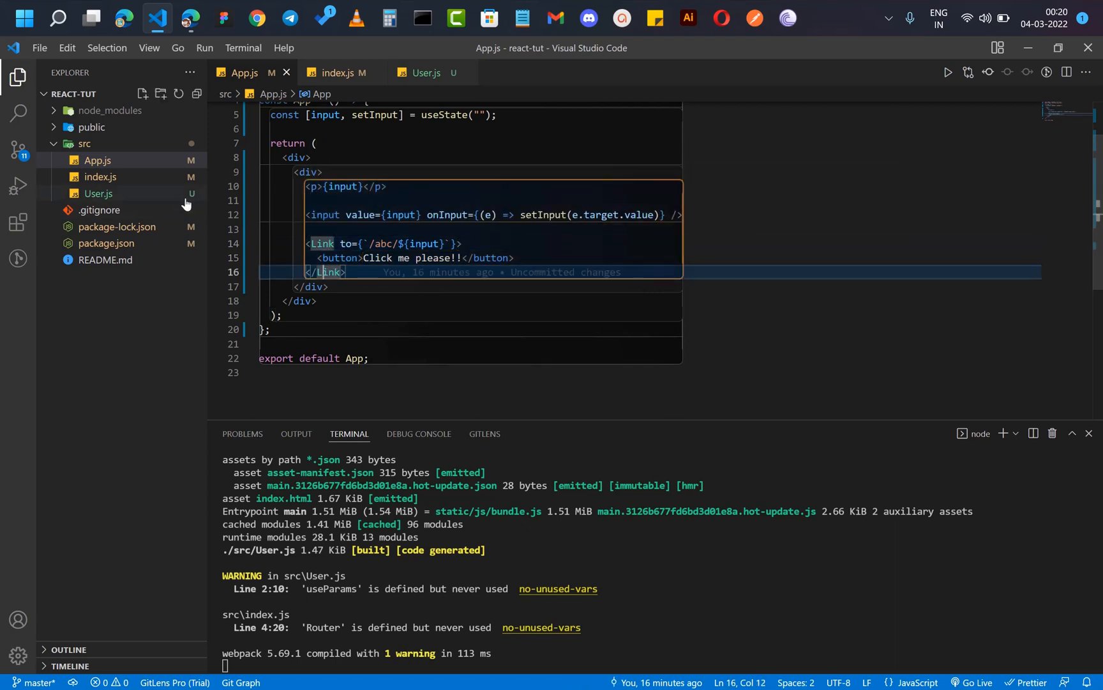
Inspect index.js's /abc/:id route to User, then open User.js
{"action": "left_click", "coordinate": [336, 72]}
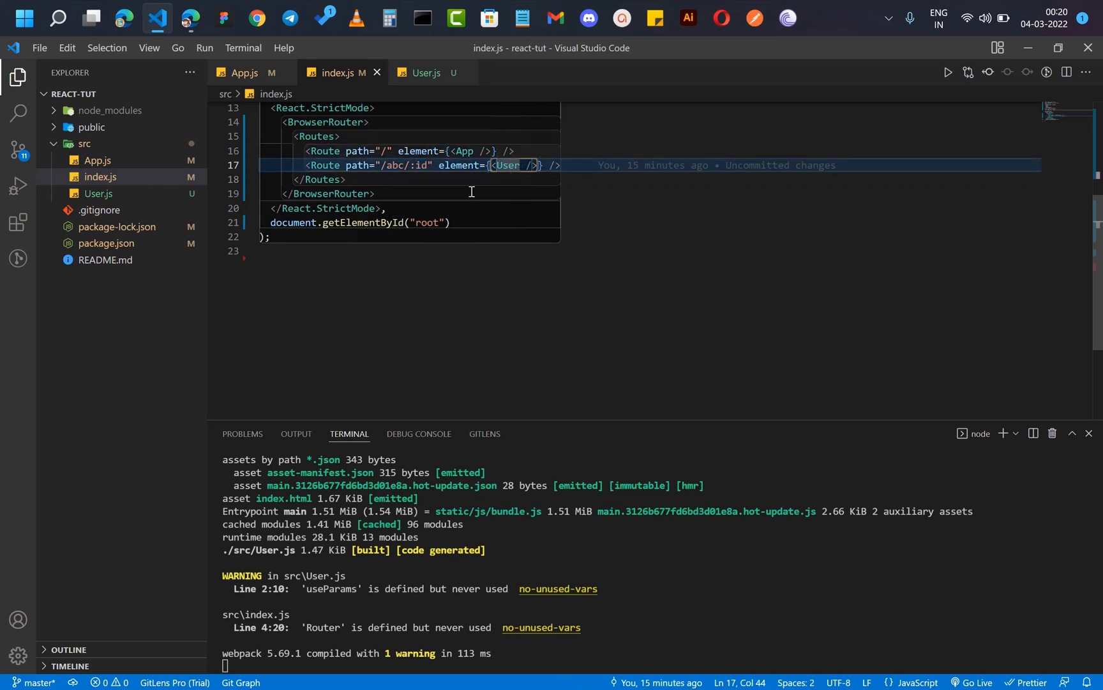
{"action": "left_click", "coordinate": [425, 73]}
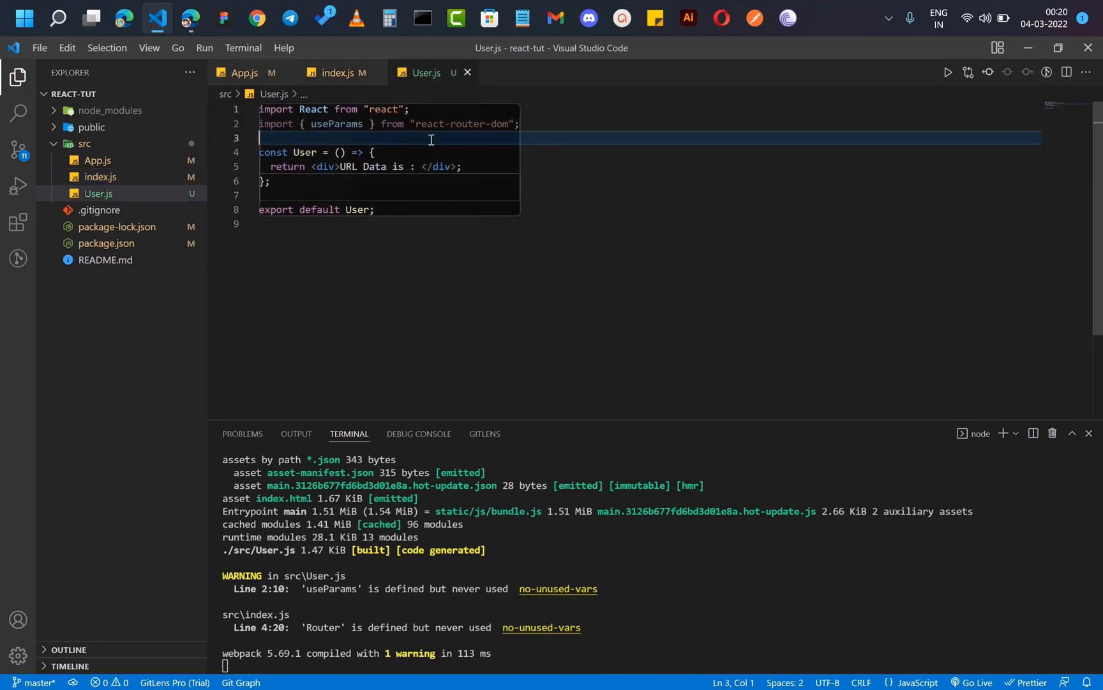
{"action": "mouse_move", "coordinate": [401, 137]}
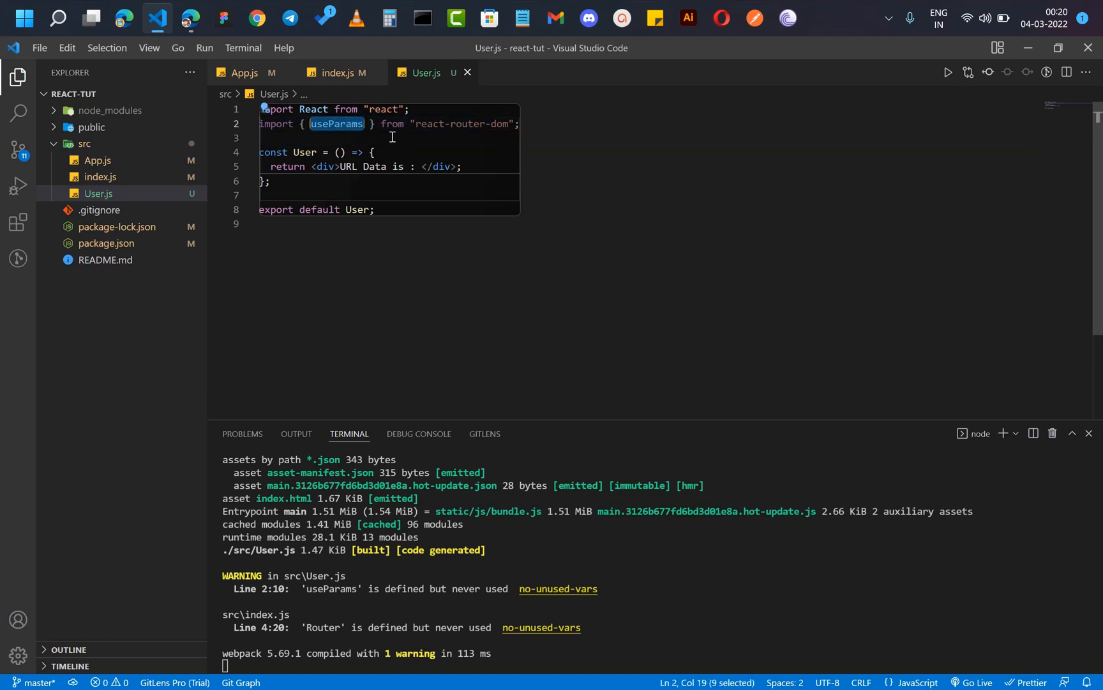
{"action": "mouse_move", "coordinate": [460, 139]}
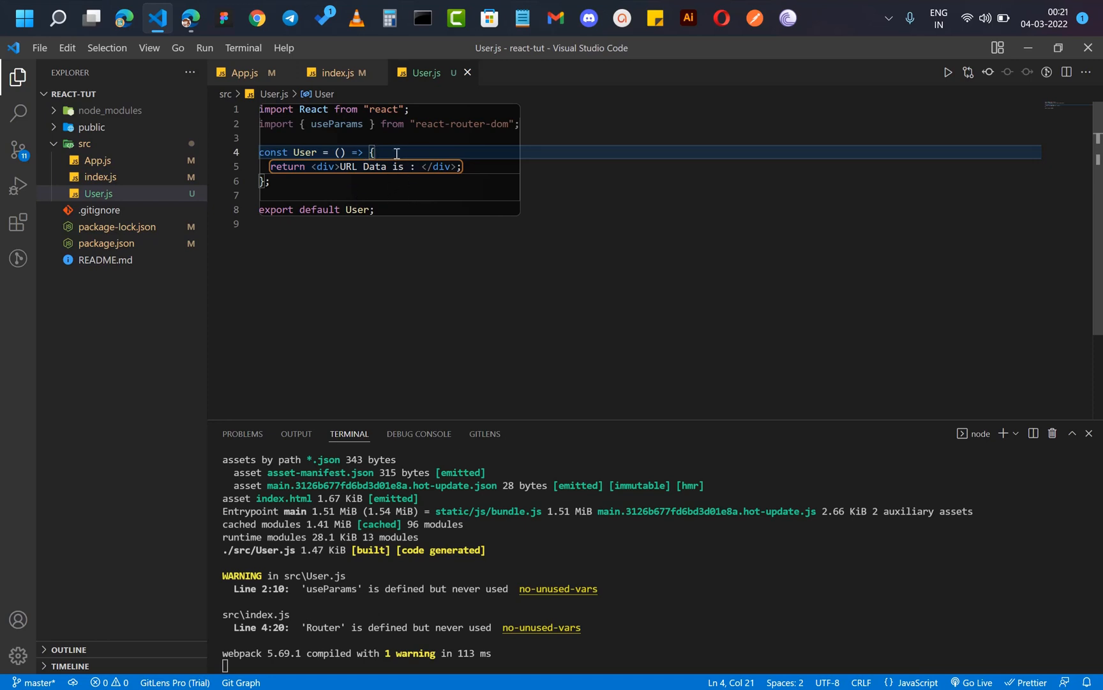
Type 'con' on a new line inside the User component
{"action": "type", "text": "con"}
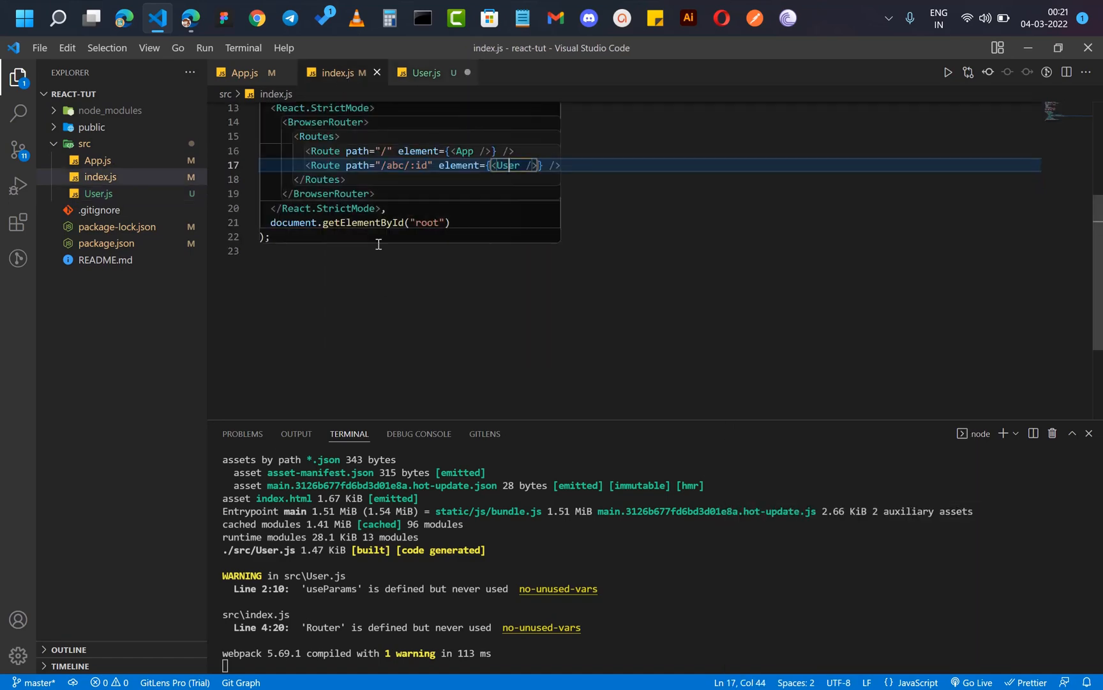
Add const { id } = useParams(); inside the User component in User.js
{"action": "double_click", "coordinate": [421, 164]}
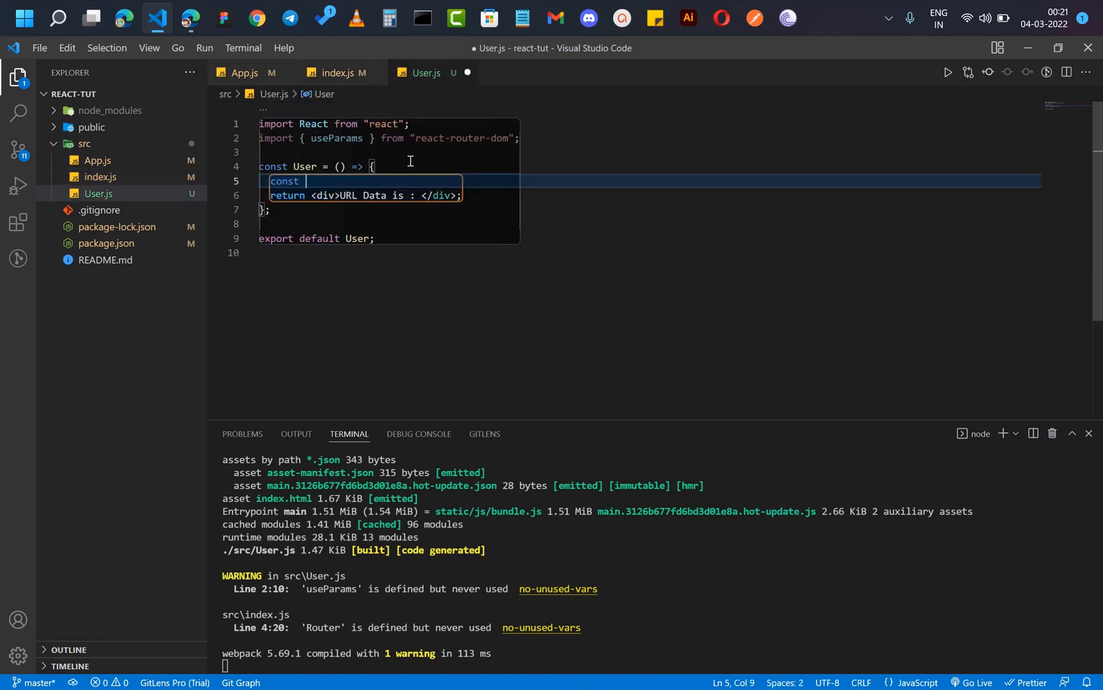
{"action": "type", "text": "{"}
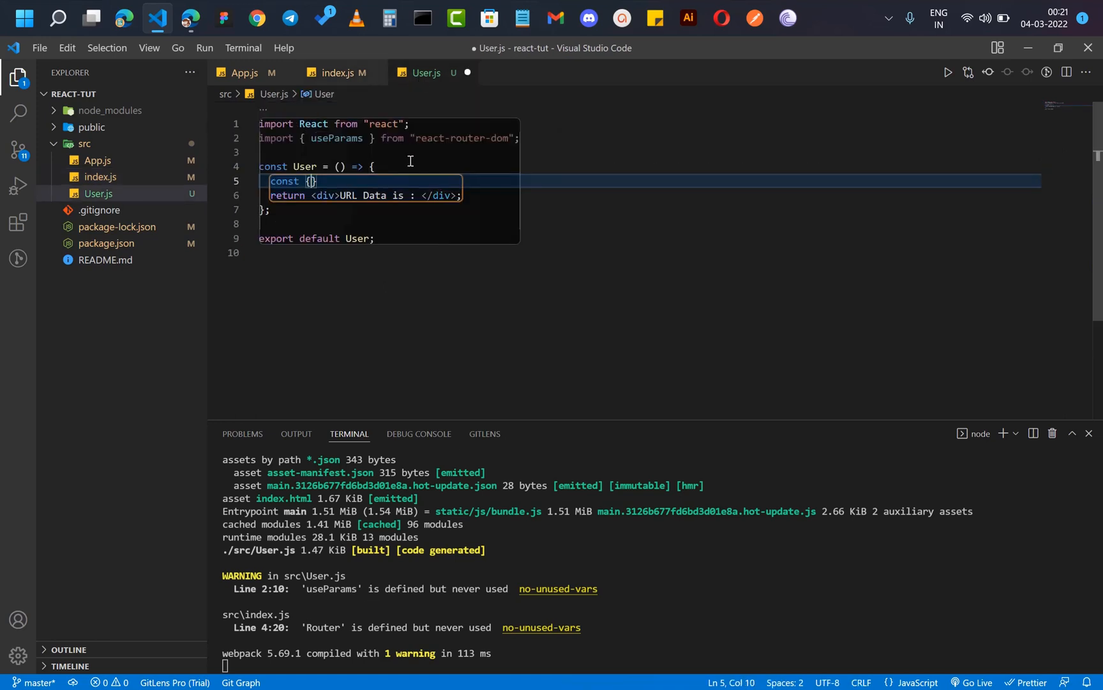
{"action": "type", "text": "id"}
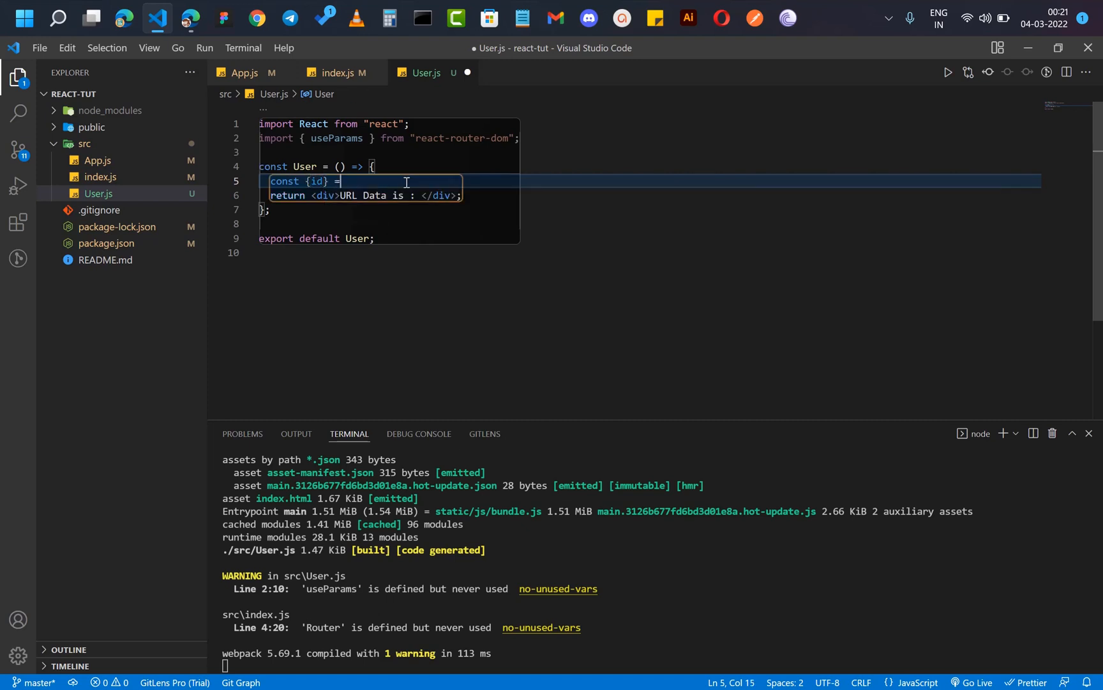
{"action": "type", "text": "useParams("}
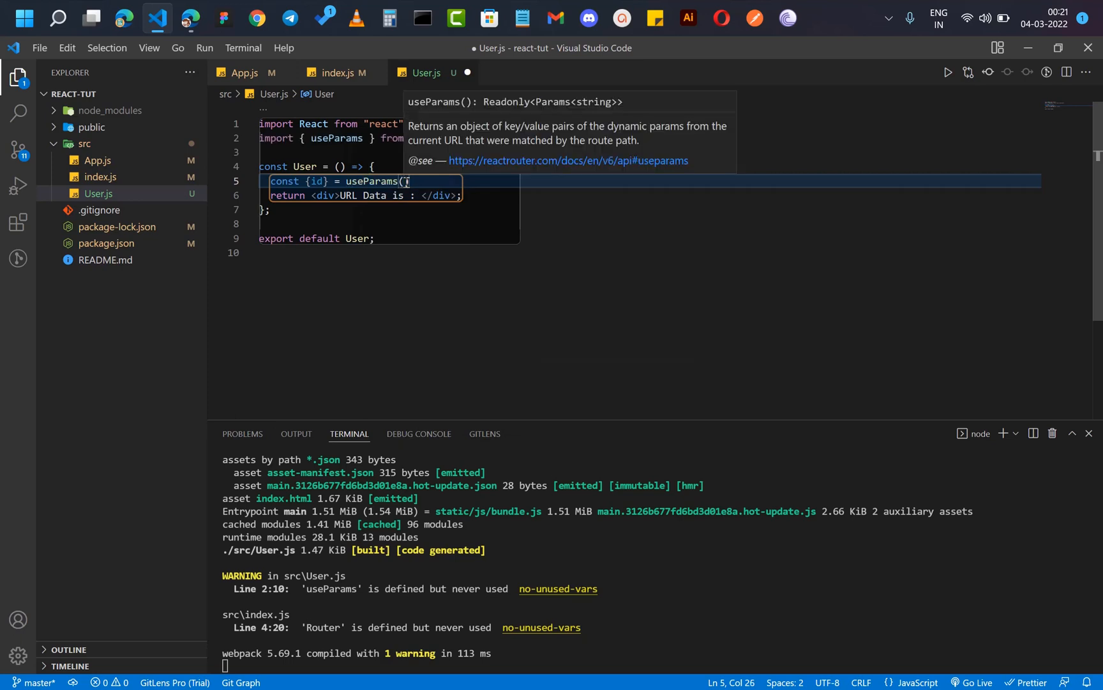
{"action": "type", "text": ";"}
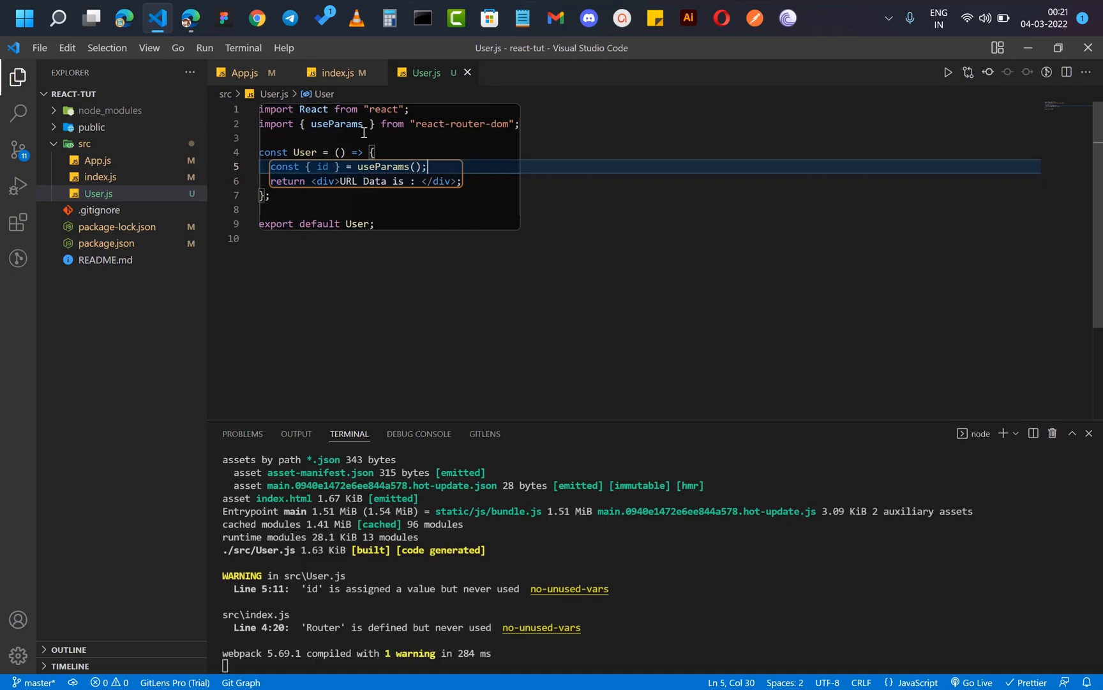
Check the route's id param, add {id} after 'URL Data is :', and type clg
{"action": "left_click", "coordinate": [338, 72]}
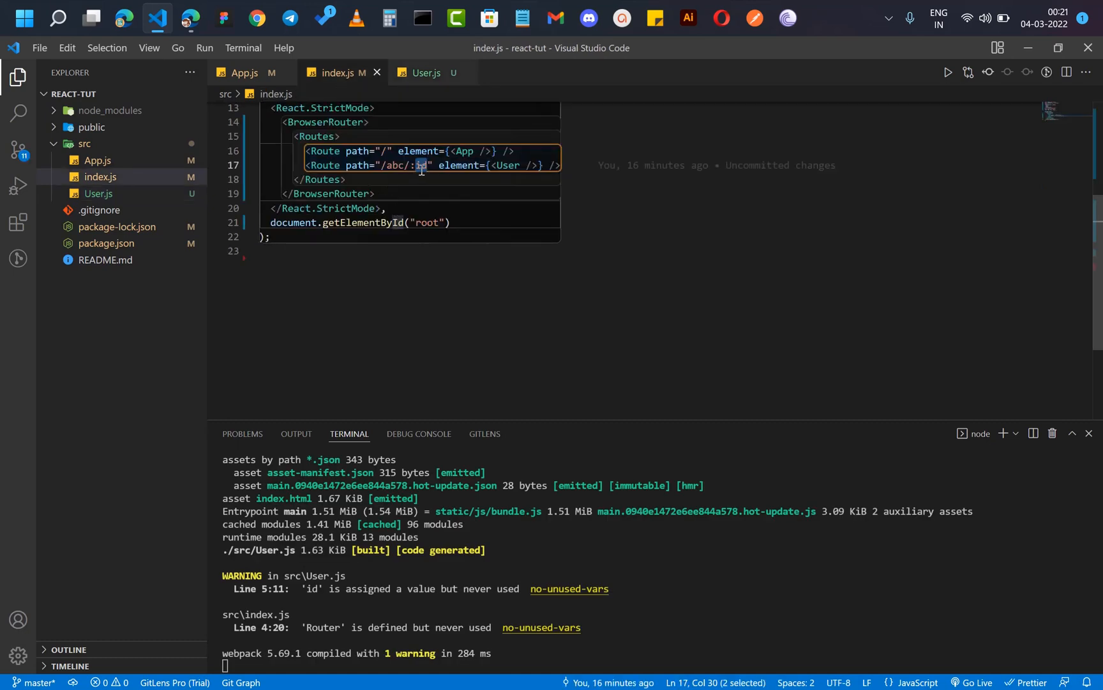
{"action": "left_click", "coordinate": [425, 73]}
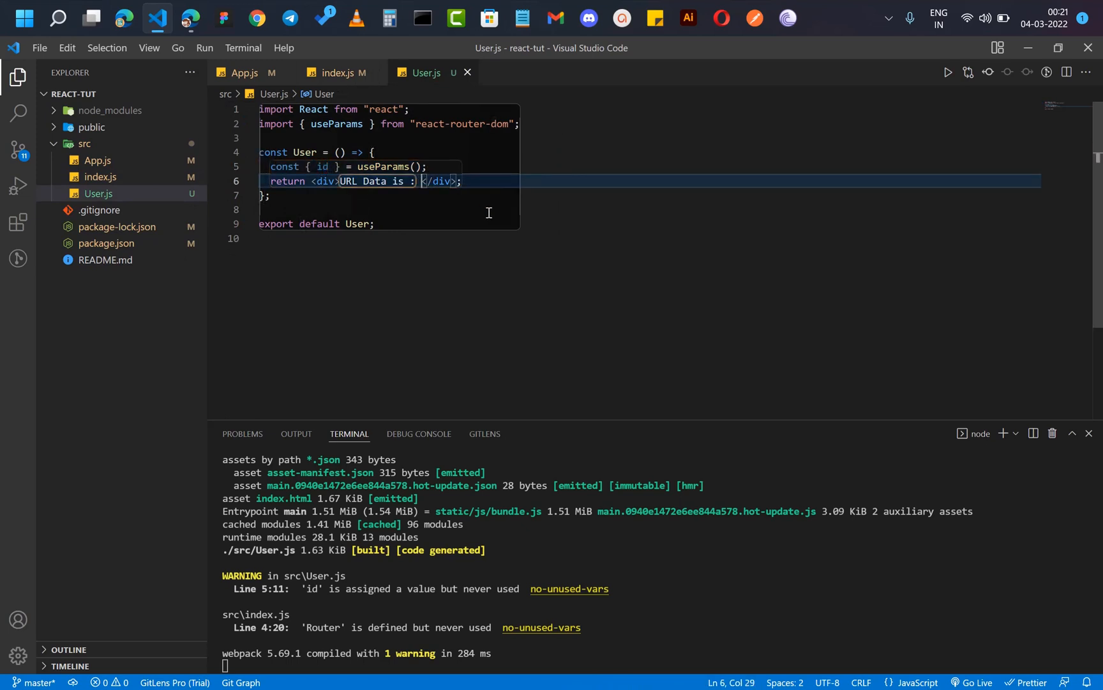
{"action": "type", "text": "{id}"}
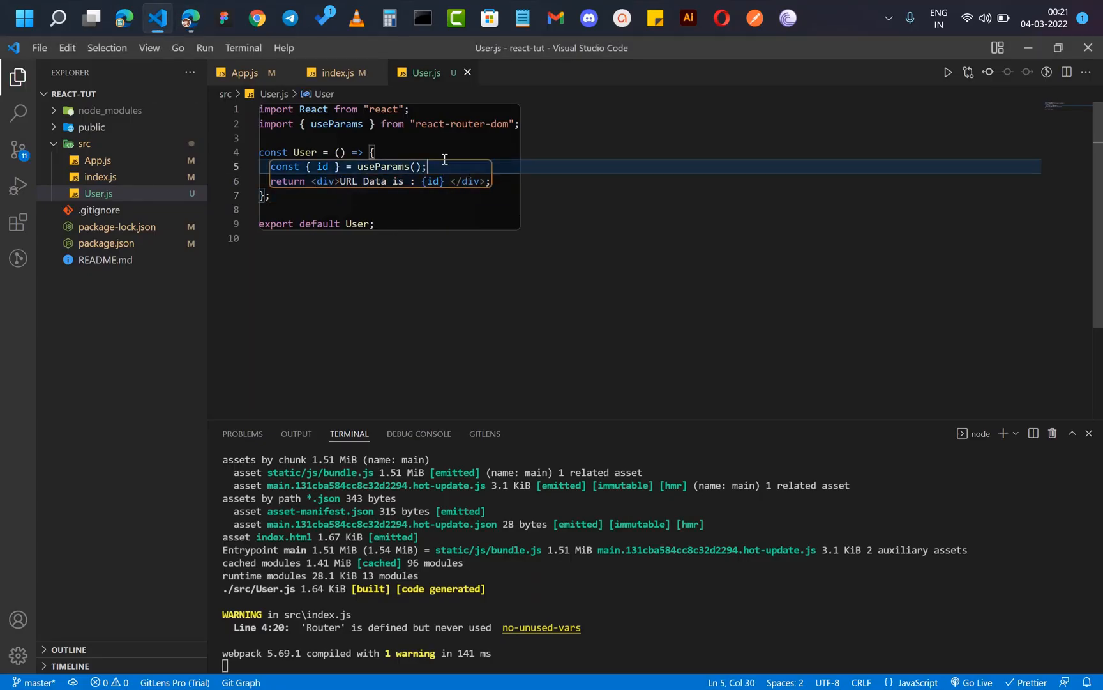
{"action": "type", "text": "clg"}
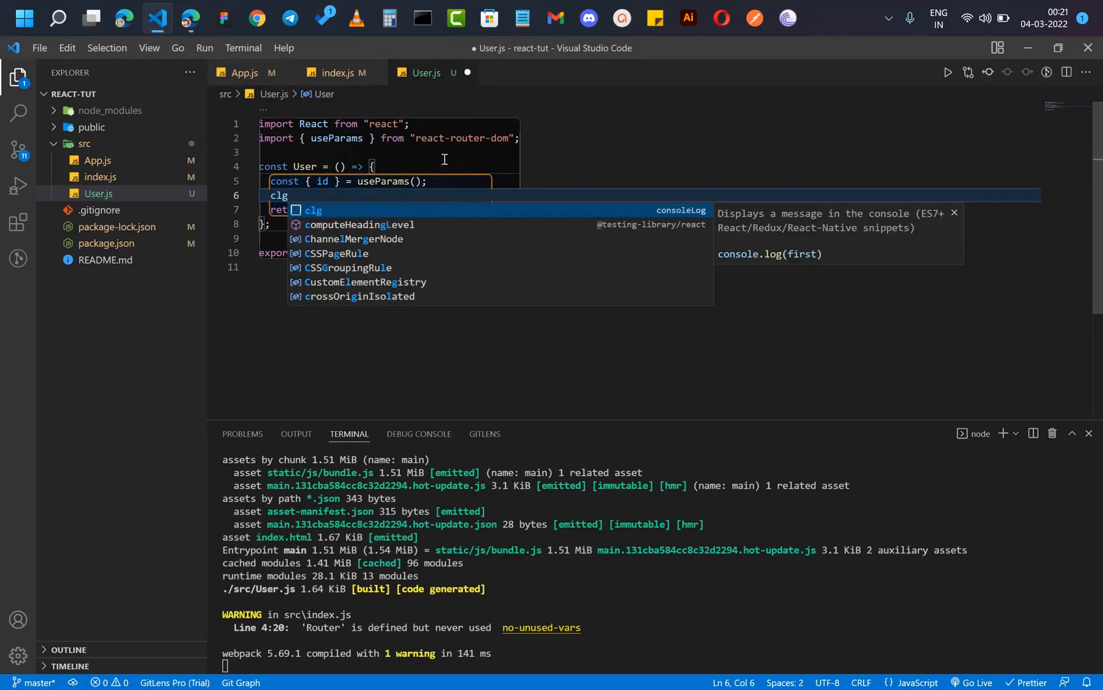